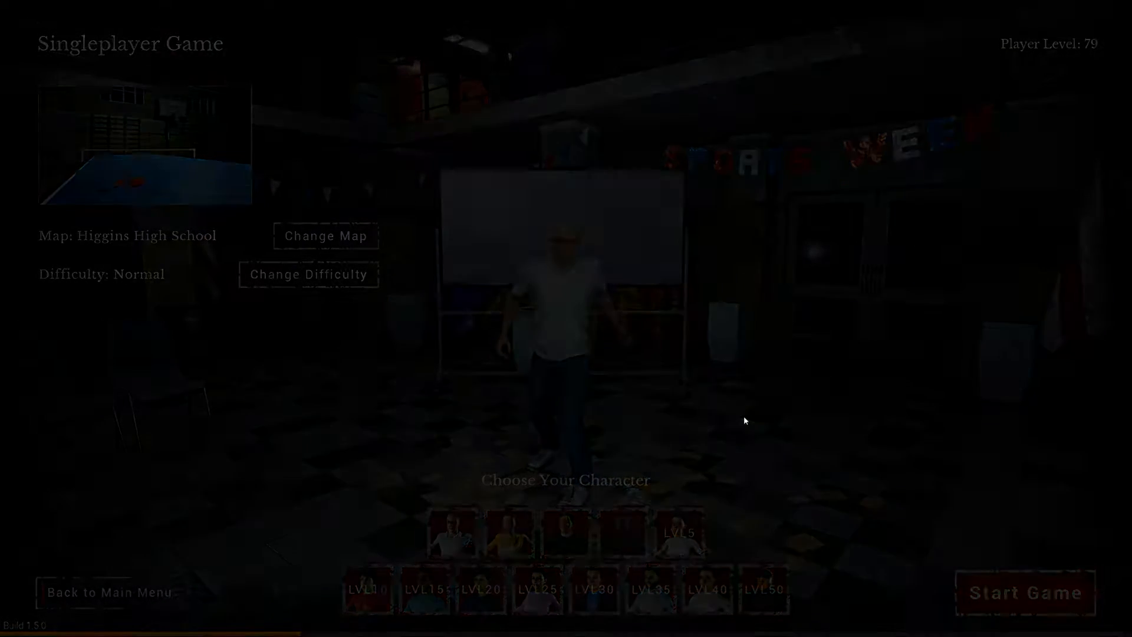
Start the singleplayer game on Higgins High School at Normal difficulty.
{"action": "left_click", "coordinate": [1023, 592]}
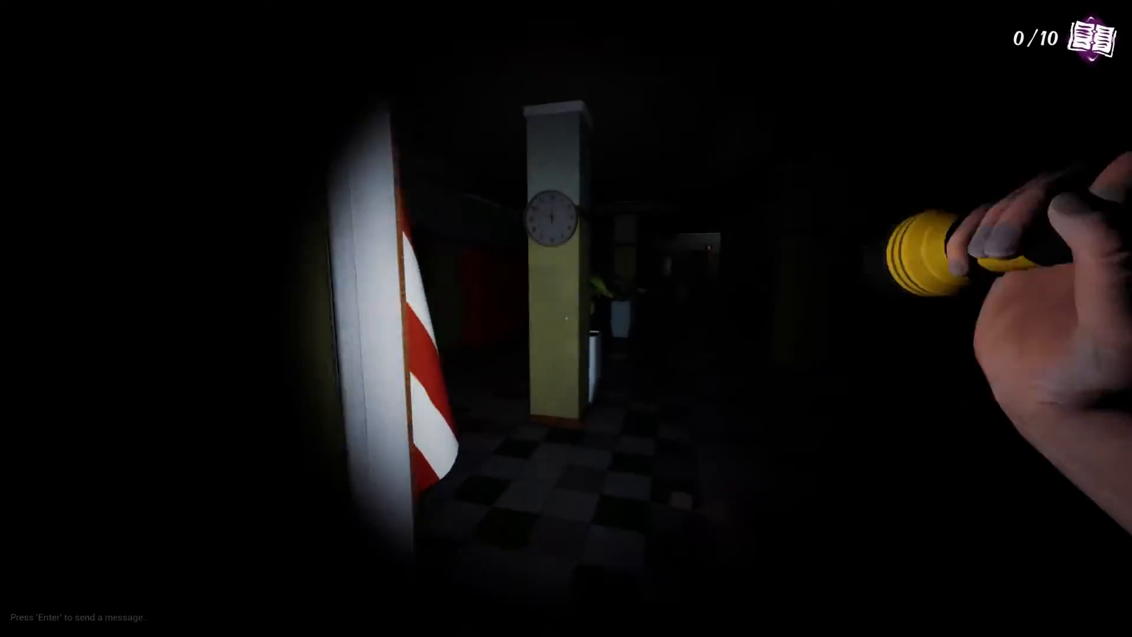
{"action": "mouse_move", "coordinate": [566, 318]}
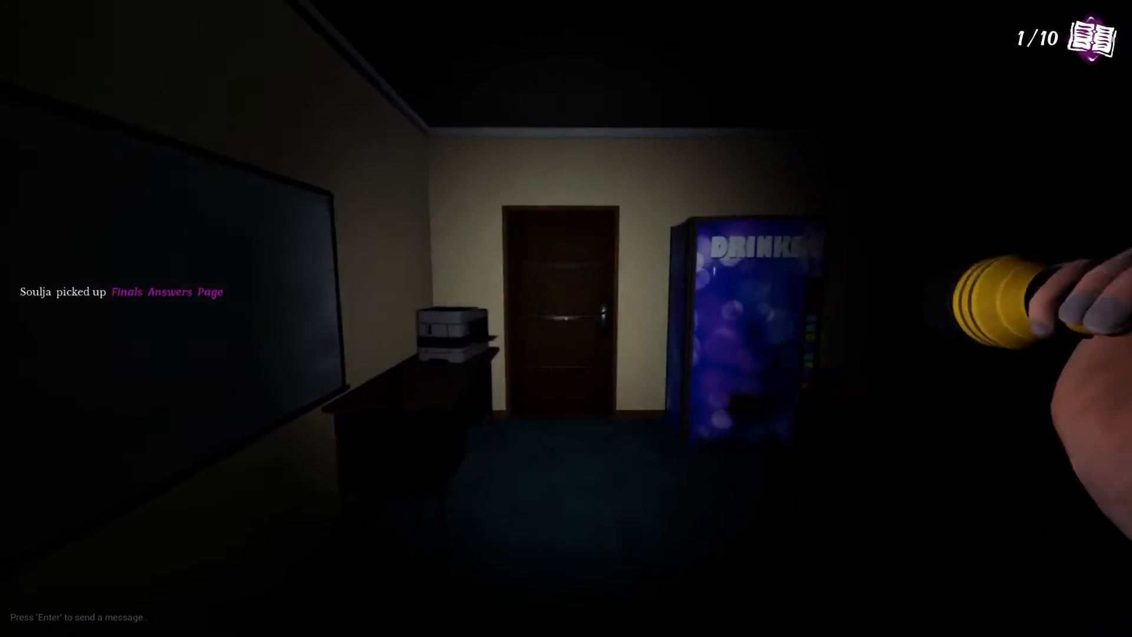
{"action": "mouse_move", "coordinate": [566, 318]}
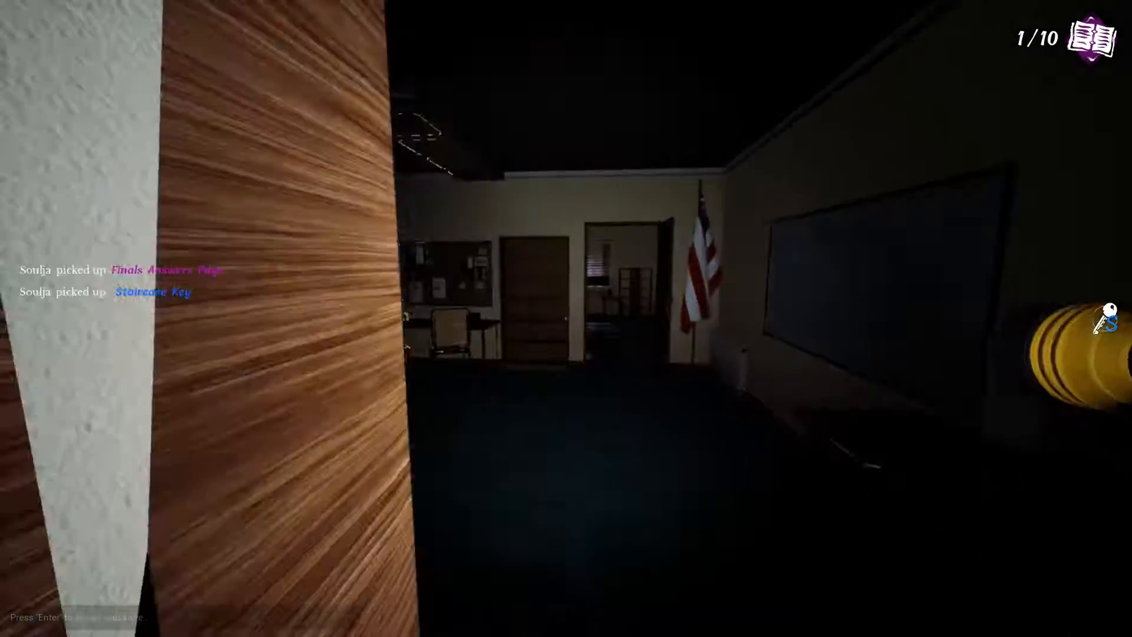
{"action": "mouse_move", "coordinate": [566, 318]}
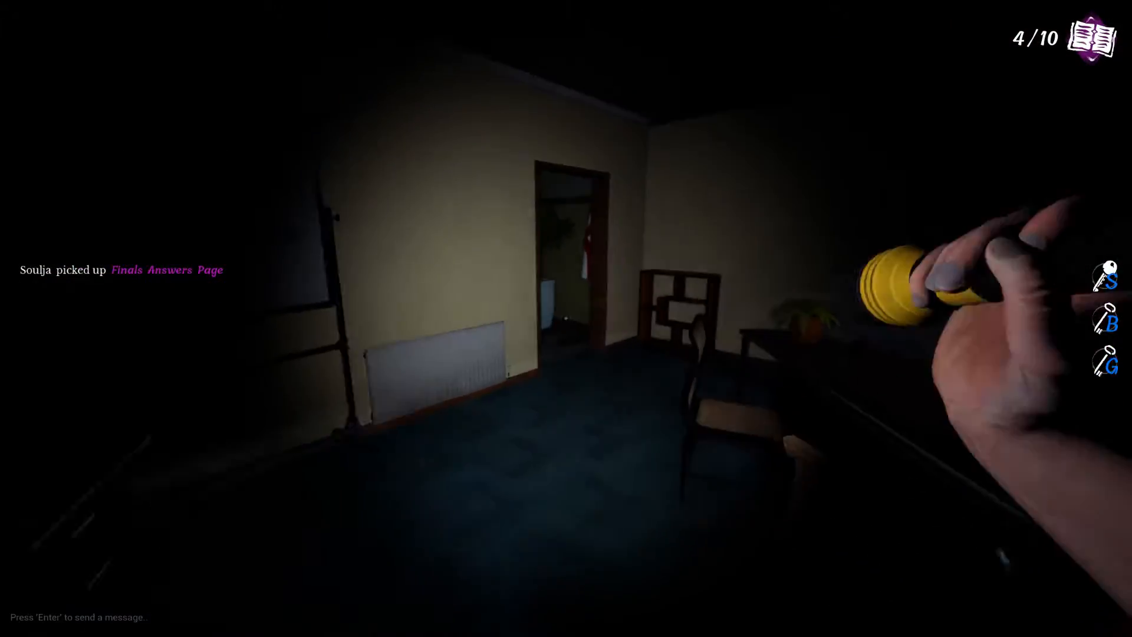
{"action": "mouse_move", "coordinate": [566, 318]}
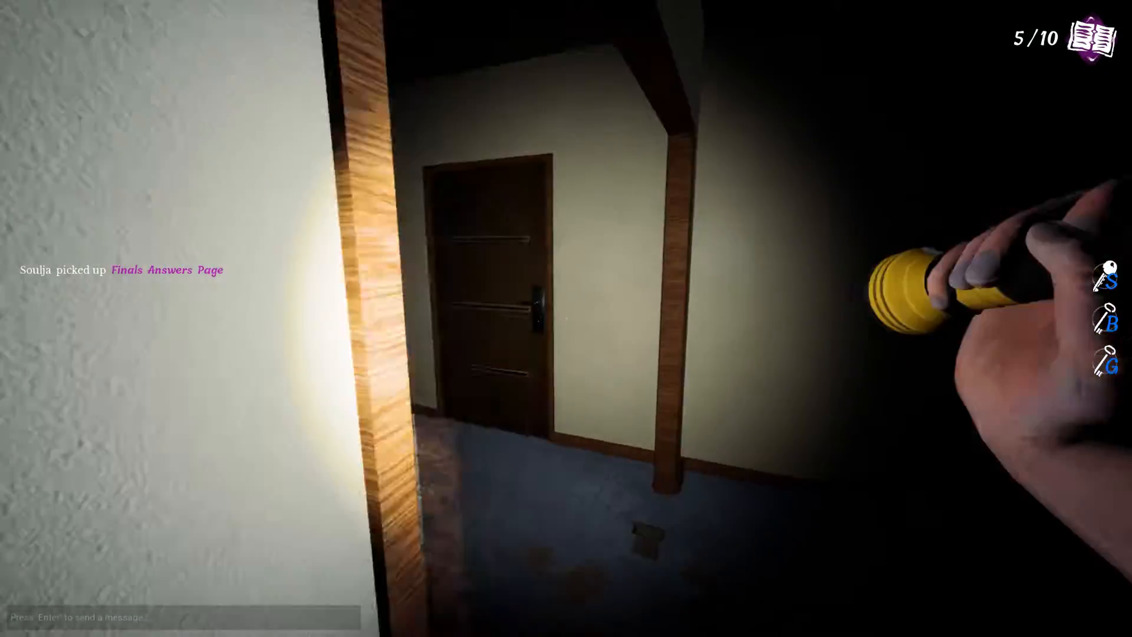
{"action": "mouse_move", "coordinate": [566, 318]}
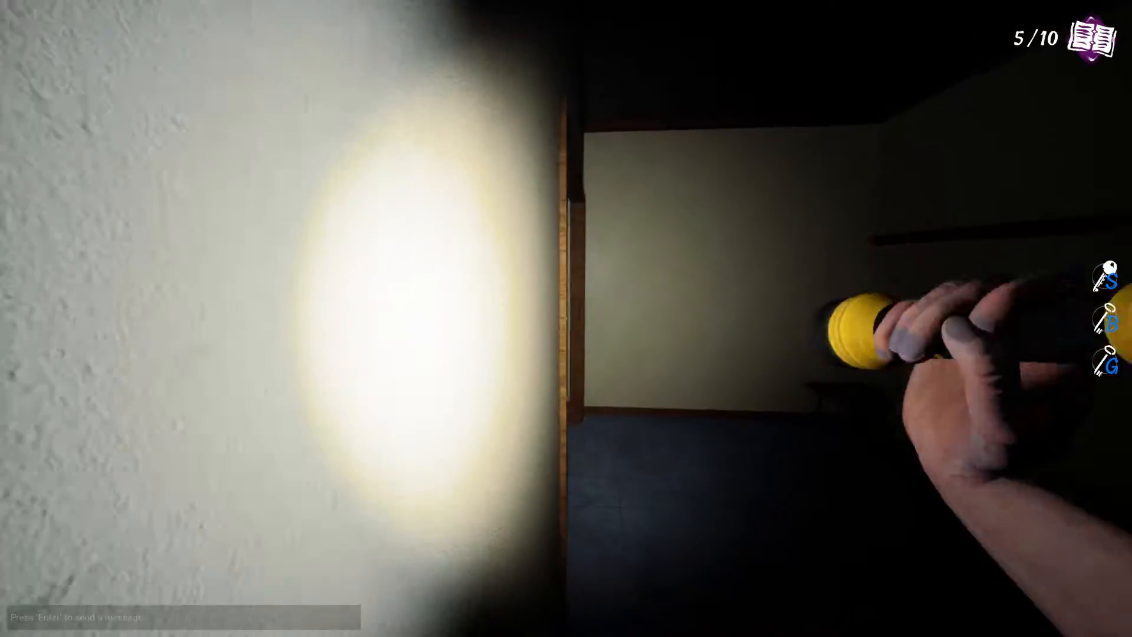
{"action": "mouse_move", "coordinate": [566, 318]}
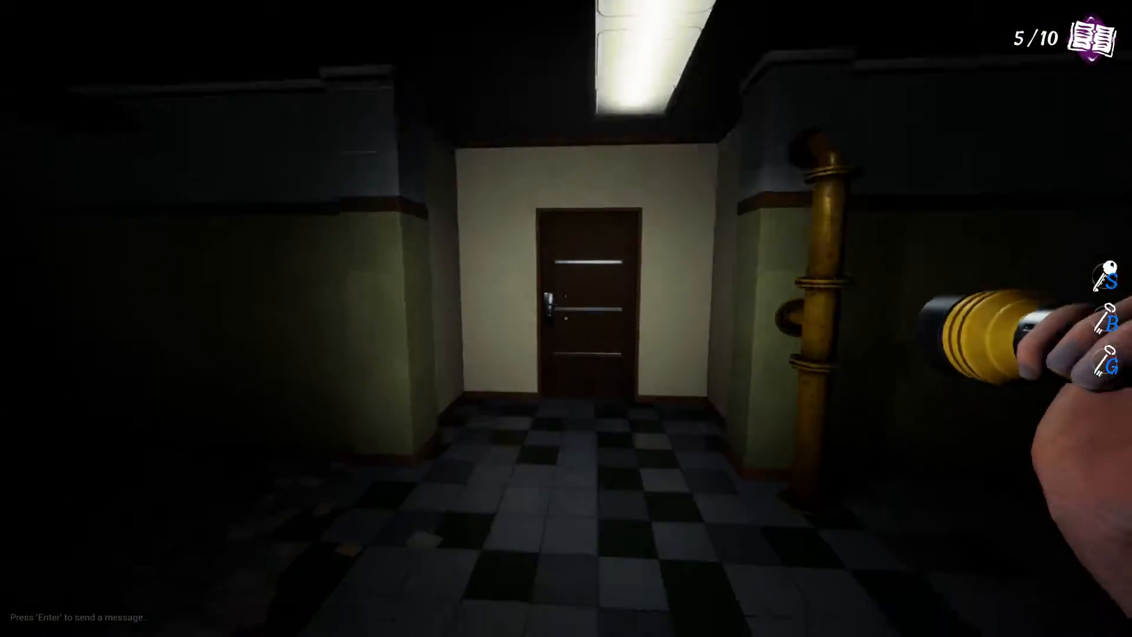
Walk forward through the school to collect the sixth Finals Answers Page.
{"action": "key", "text": "w"}
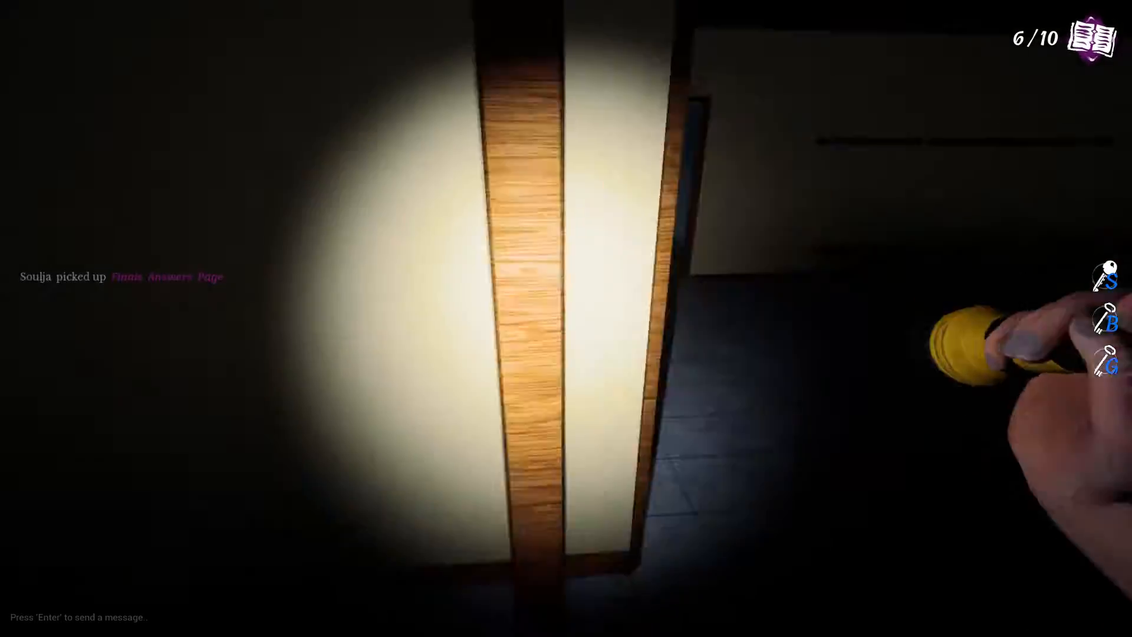
{"action": "mouse_move", "coordinate": [566, 319]}
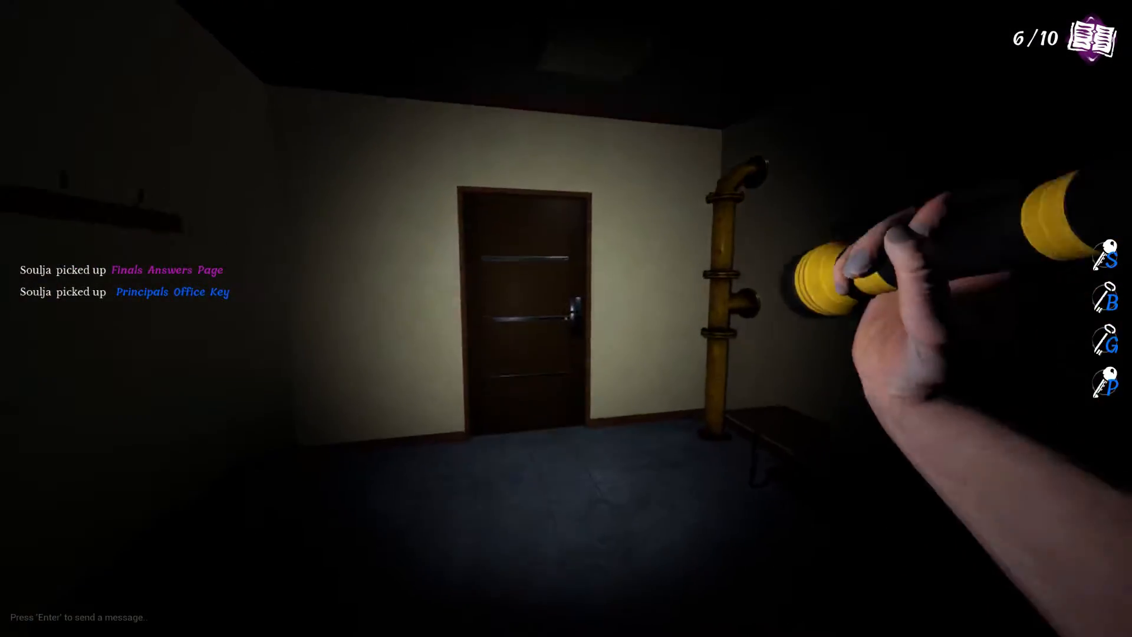
{"action": "mouse_move", "coordinate": [566, 319]}
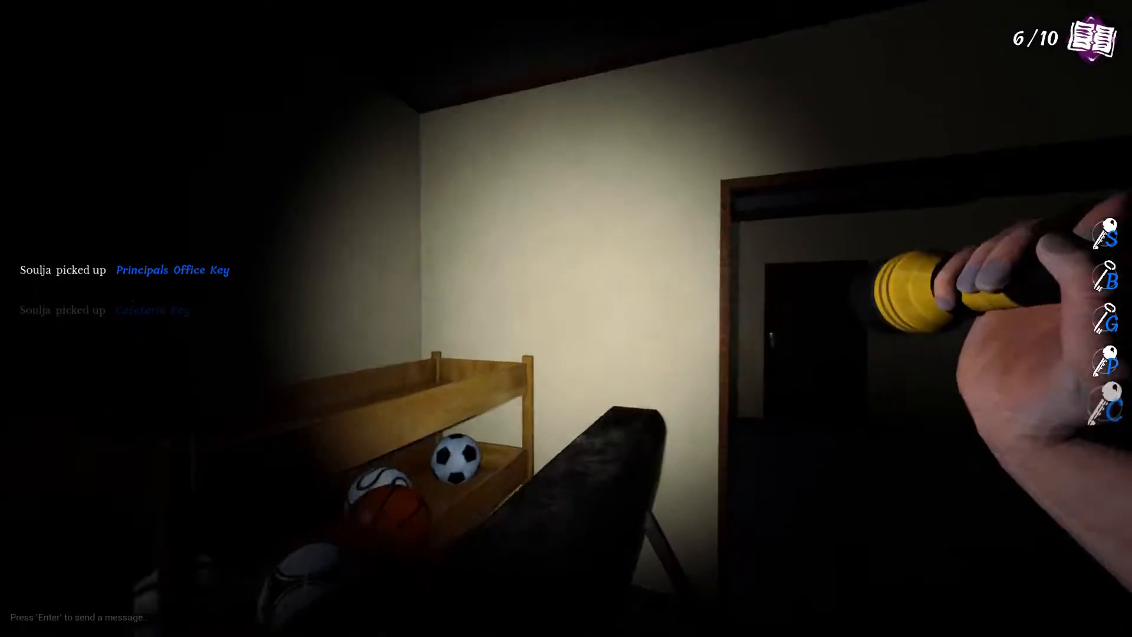
{"action": "mouse_move", "coordinate": [566, 319]}
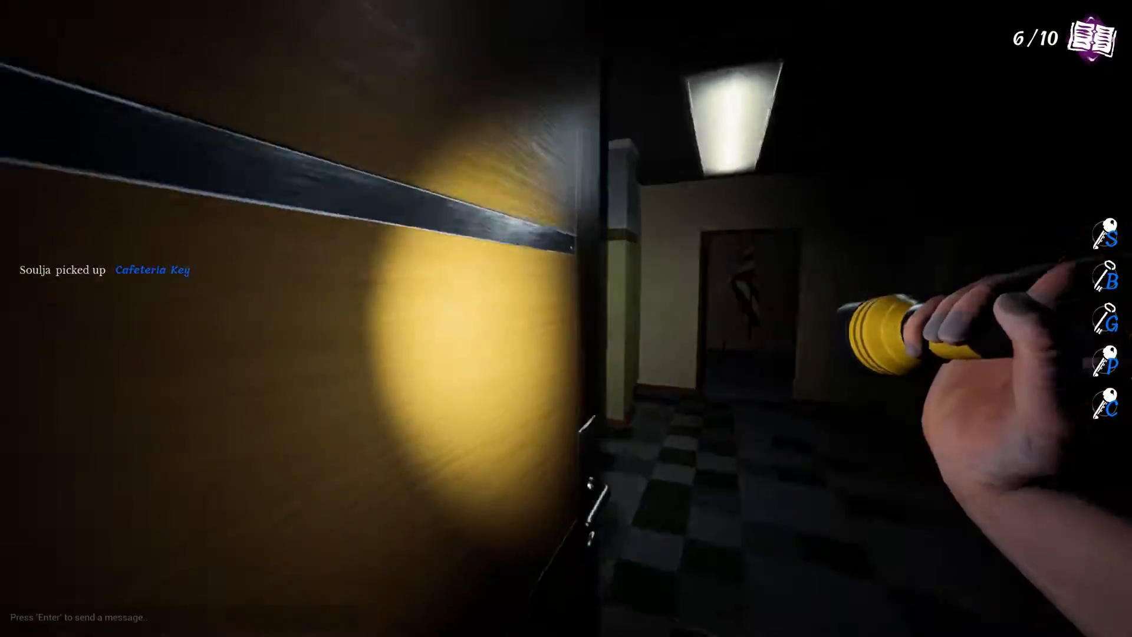
{"action": "mouse_move", "coordinate": [566, 319]}
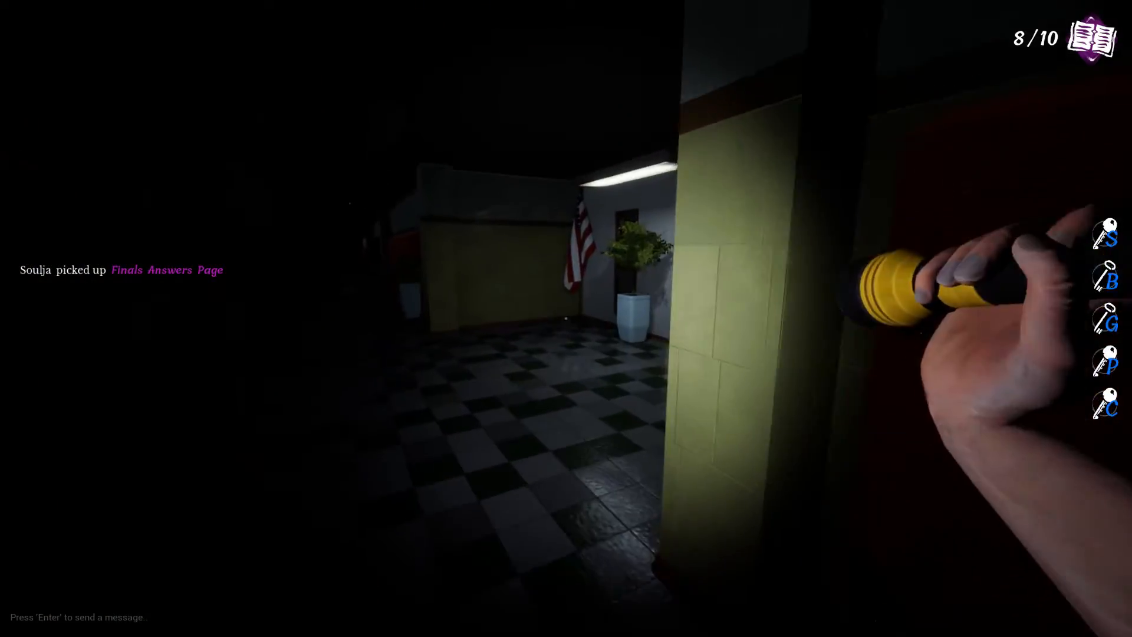
{"action": "mouse_move", "coordinate": [566, 319]}
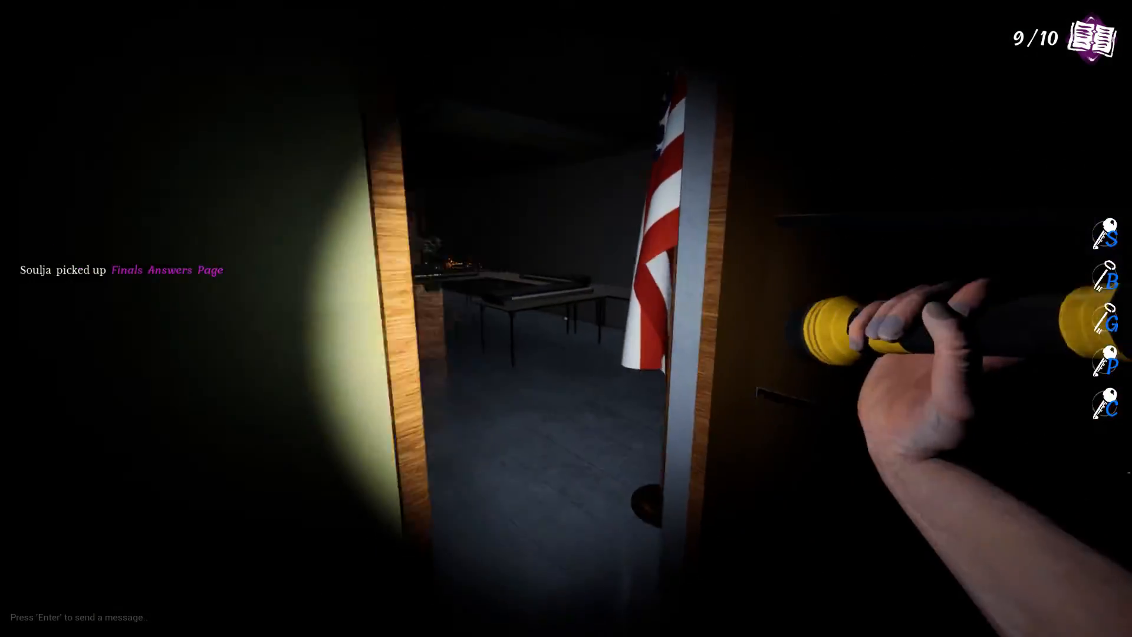
{"action": "mouse_move", "coordinate": [434, 318]}
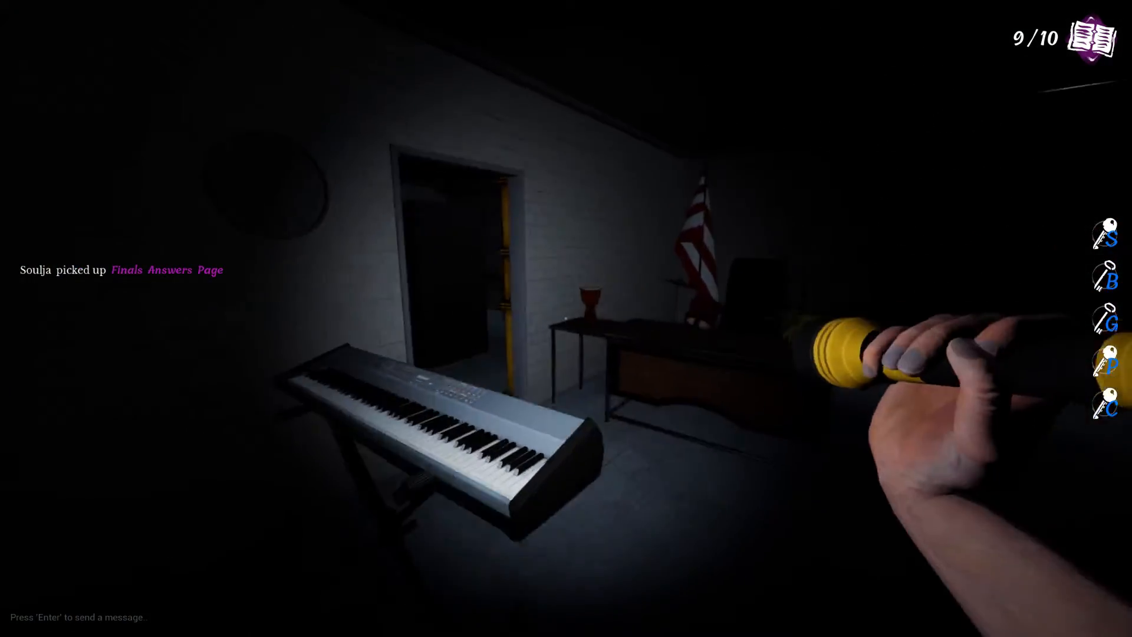
{"action": "mouse_move", "coordinate": [566, 319]}
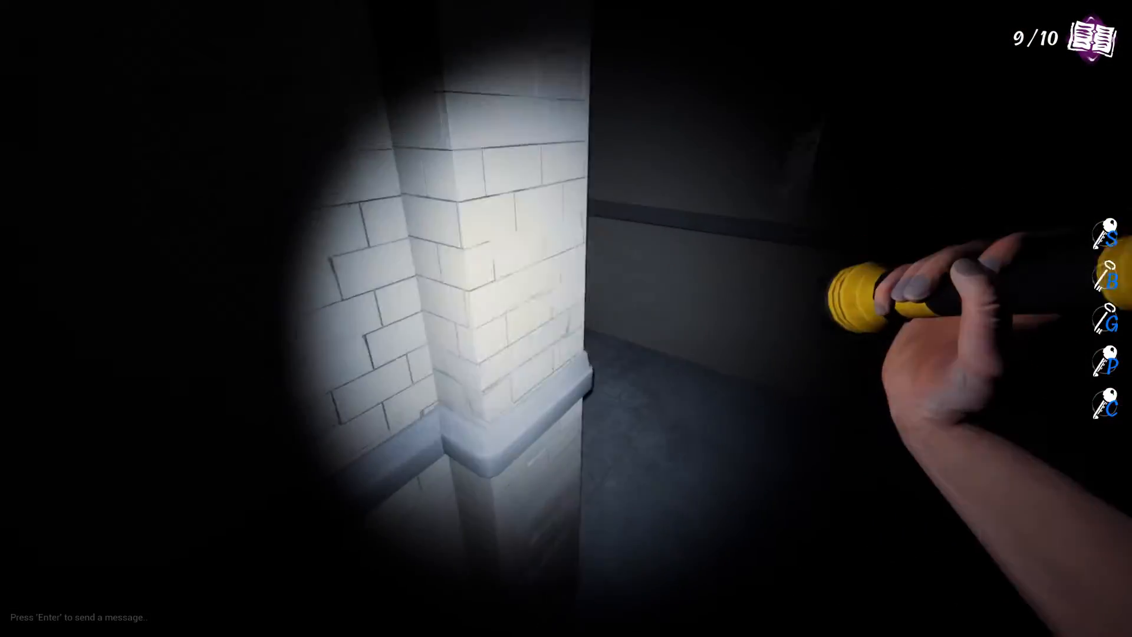
{"action": "mouse_move", "coordinate": [566, 318]}
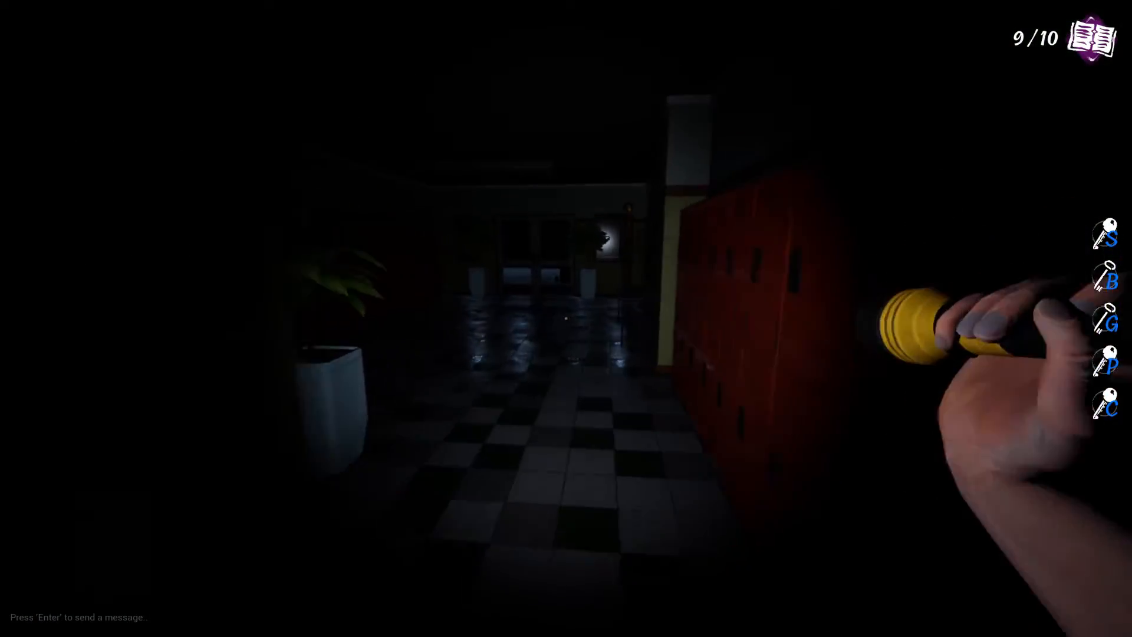
{"action": "mouse_move", "coordinate": [566, 319]}
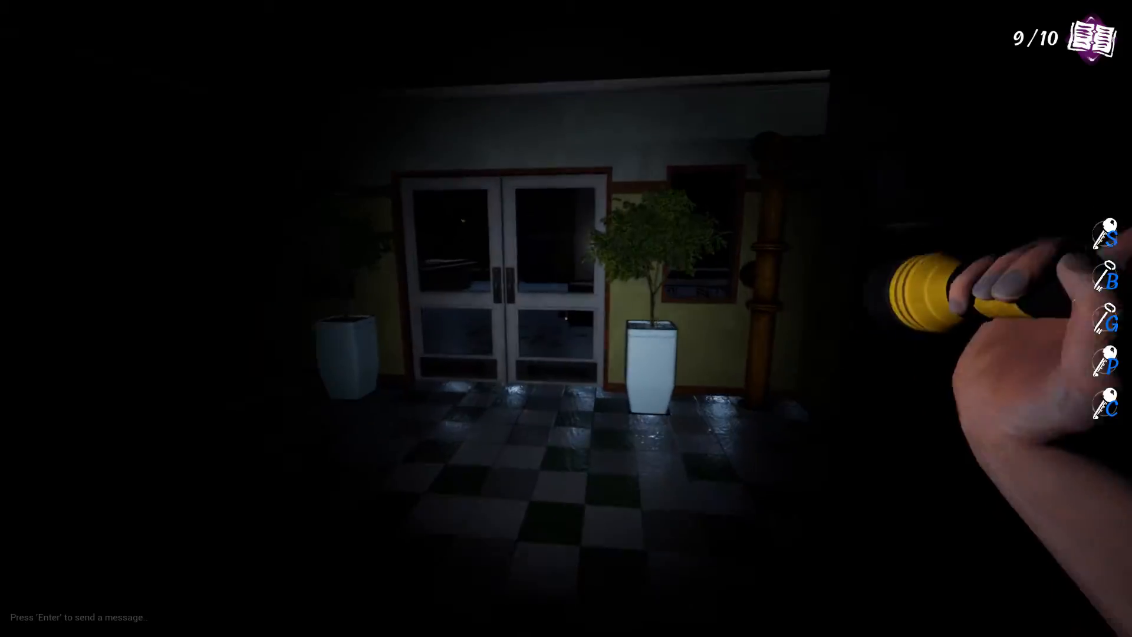
{"action": "mouse_move", "coordinate": [566, 318]}
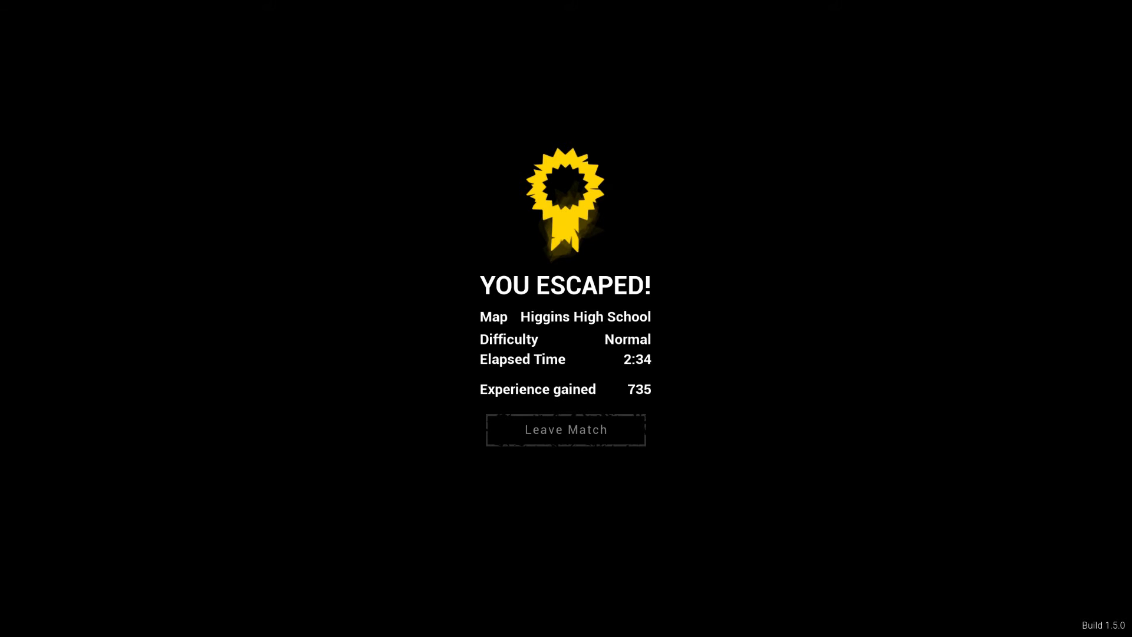
{"action": "mouse_move", "coordinate": [740, 187]}
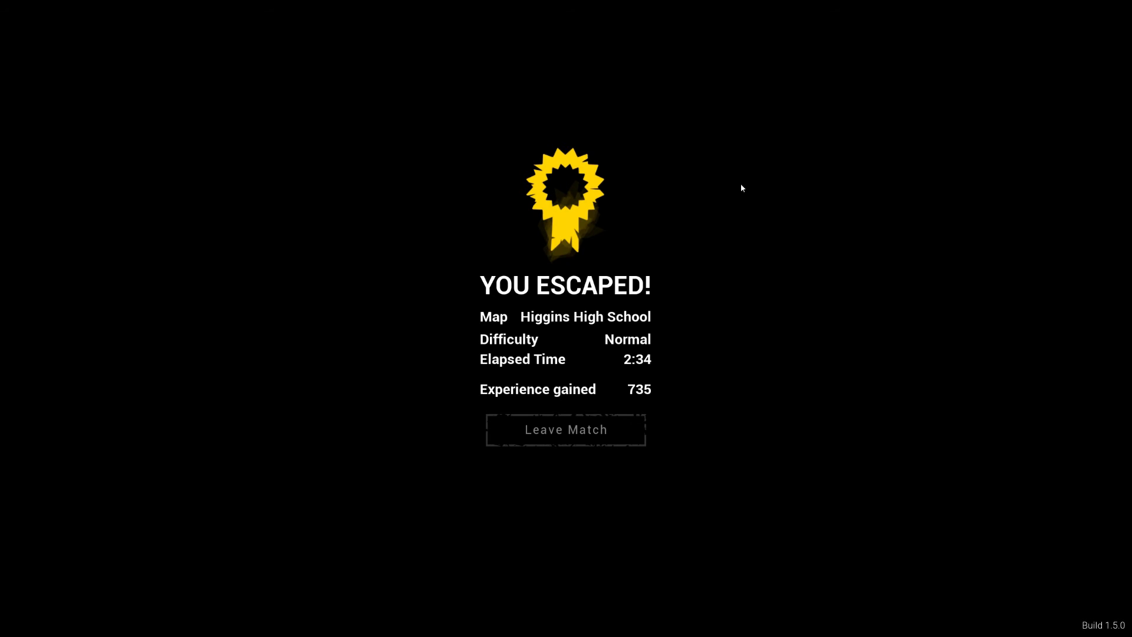
{"action": "mouse_move", "coordinate": [785, 198]}
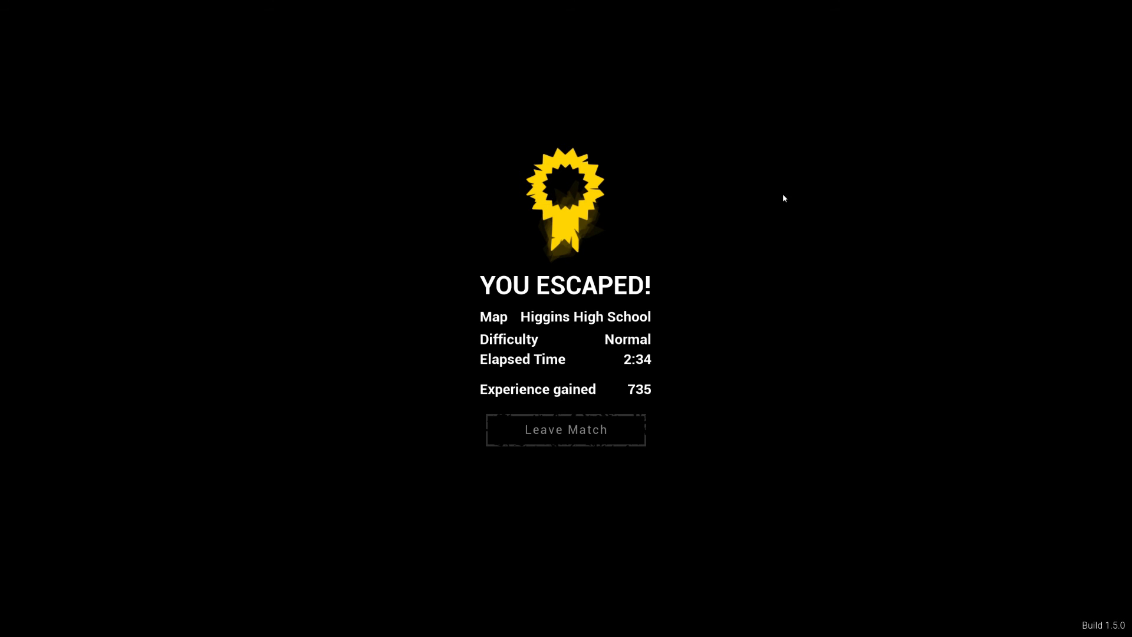